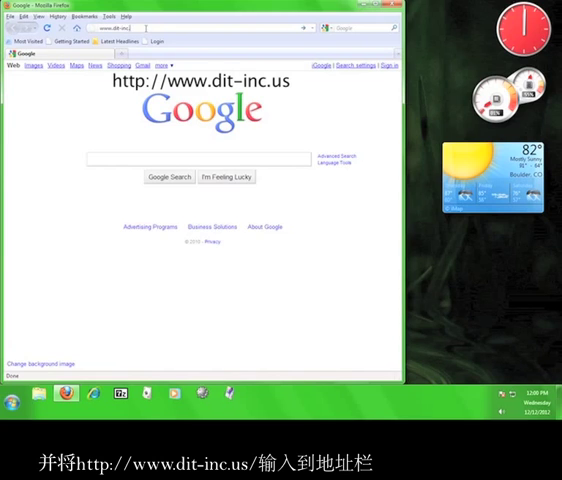
pyautogui.press('Return')
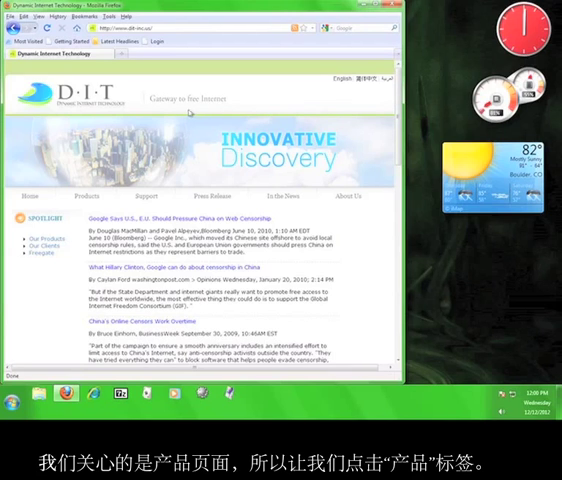
# - Go to the DIT Products page and follow its Dynaweb link to the portal
pyautogui.click(86, 196)
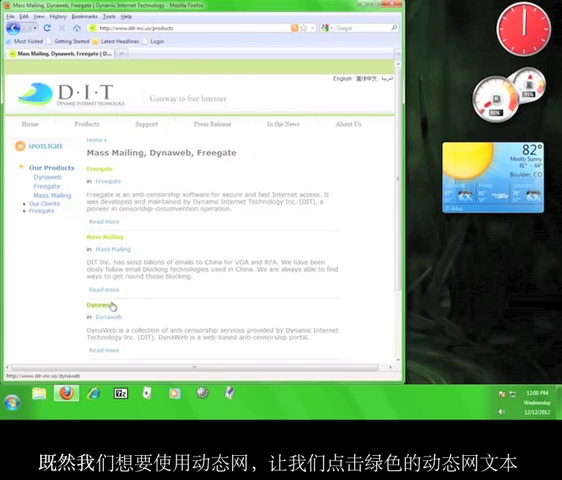
pyautogui.click(101, 304)
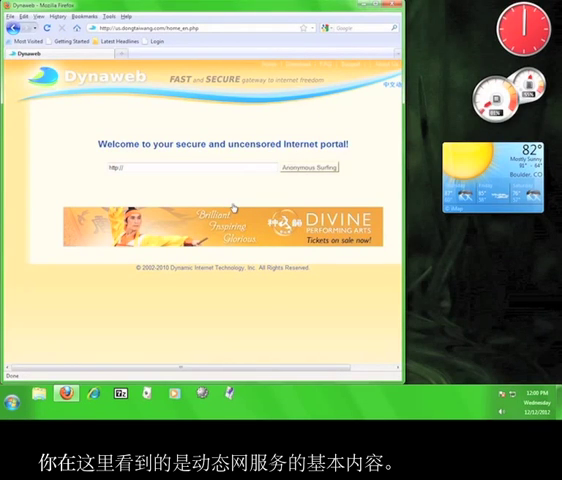
pyautogui.moveTo(229, 158)
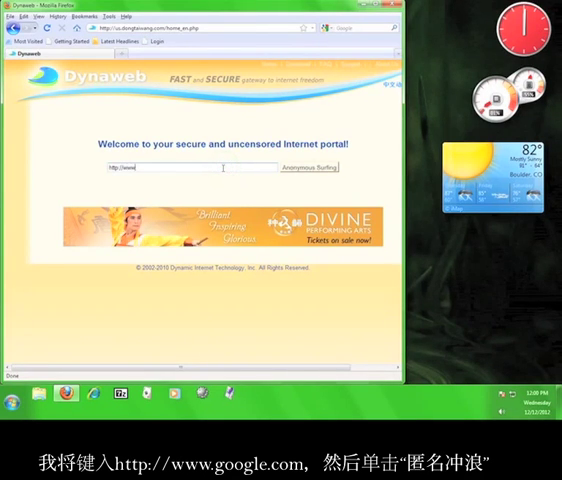
pyautogui.write('http://www.google.com')
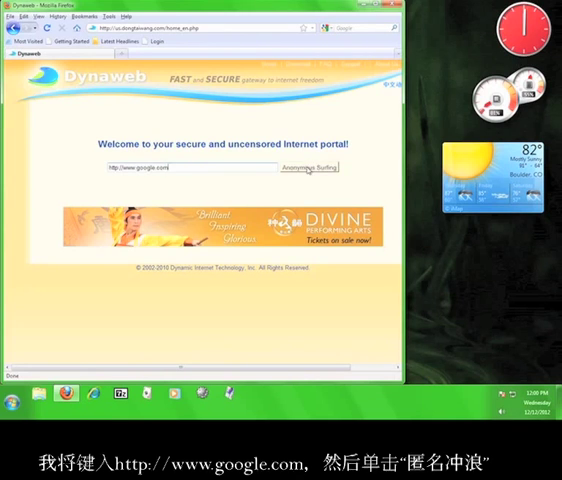
pyautogui.click(309, 167)
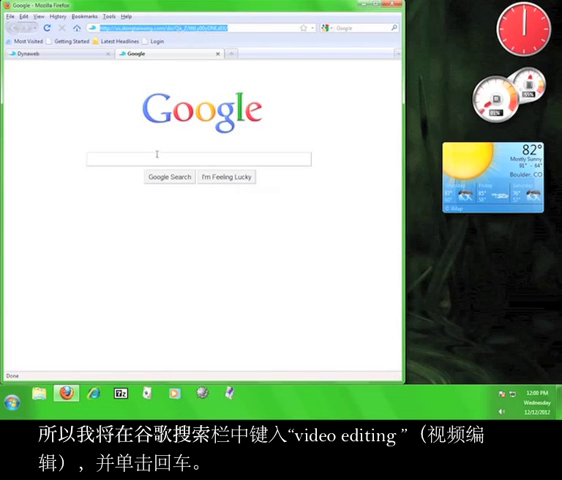
# - Search Google for 'video editing' through the proxy
pyautogui.write('video')
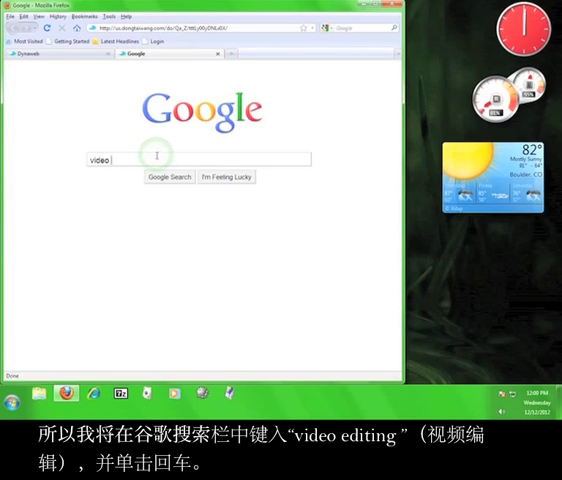
pyautogui.write('editing')
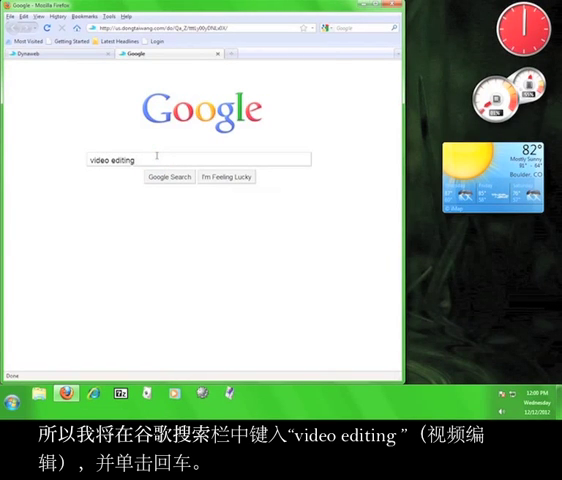
pyautogui.press('Return')
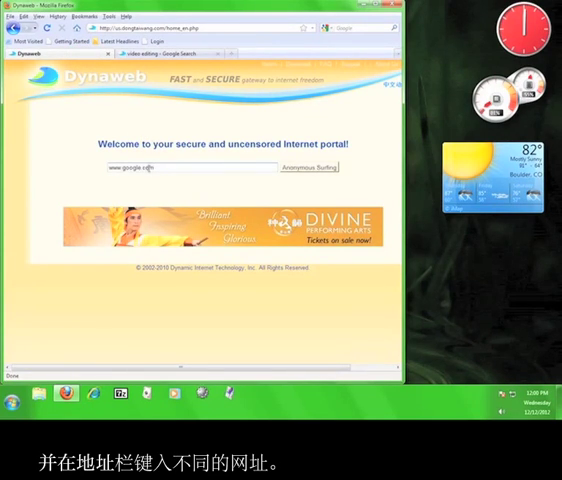
# - Start typing a www address into the Dynaweb portal field
pyautogui.write('www.google.com/')
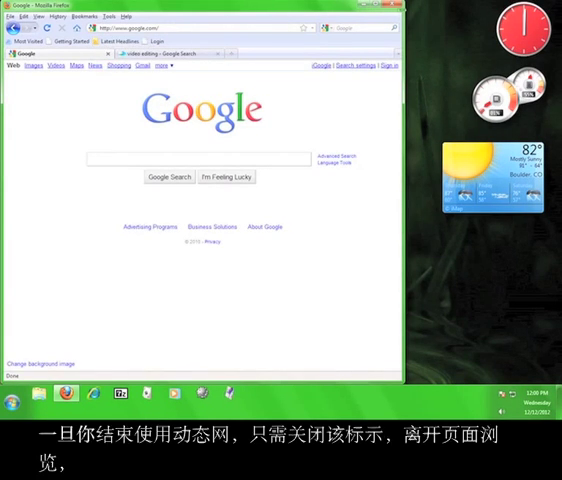
# - Close the Firefox window to return to the desktop
pyautogui.click(405, 8)
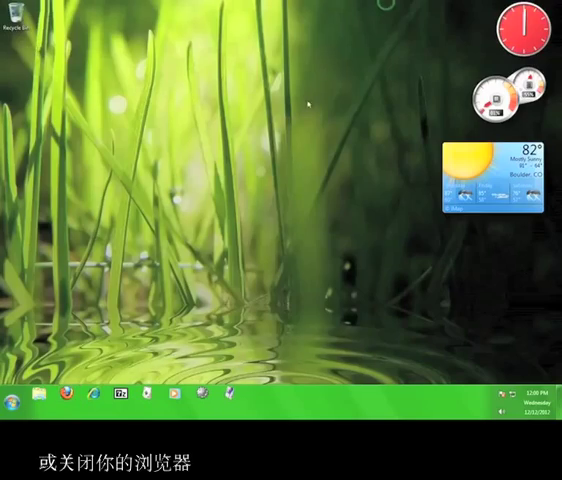